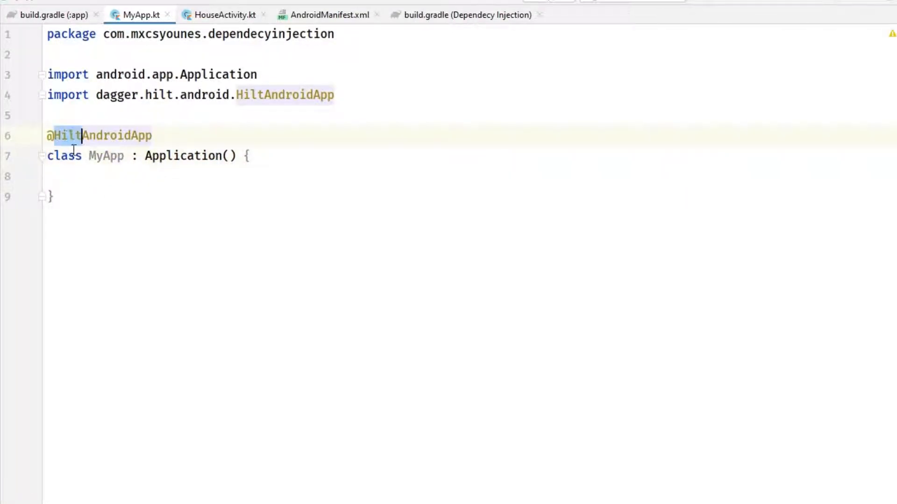
# Check that AndroidManifest.xml registers android:name=".MyApp", then return to HouseActivity.kt
pyautogui.click(328, 15)
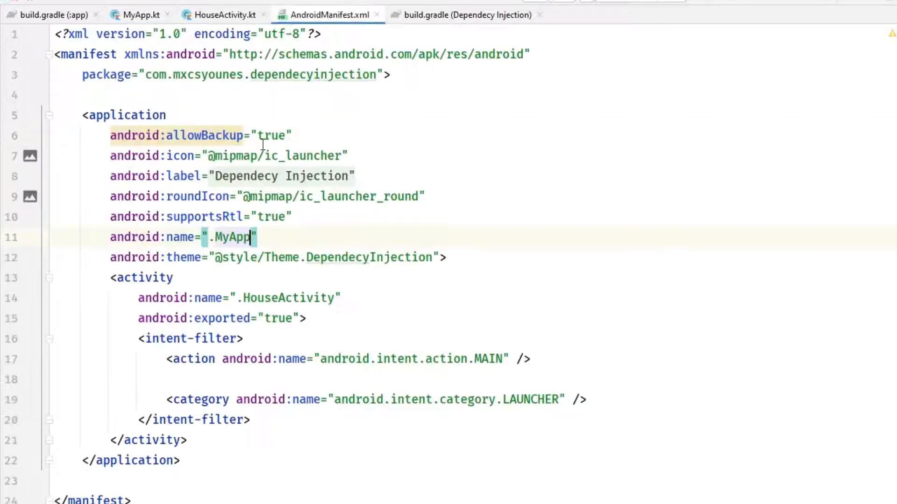
pyautogui.click(221, 14)
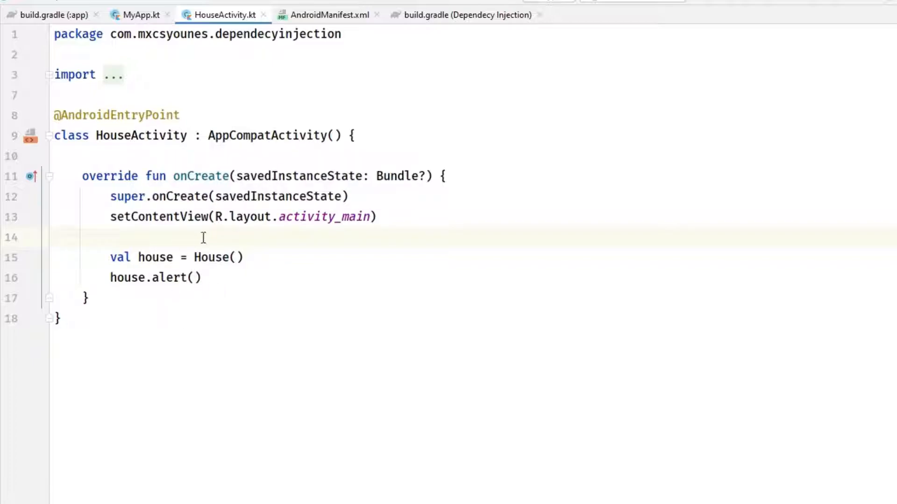
pyautogui.doubleClick(114, 115)
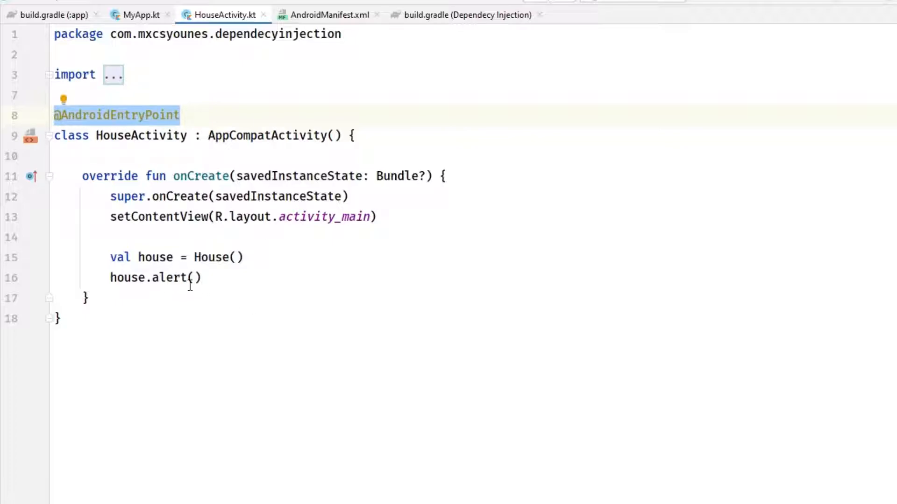
pyautogui.click(213, 256)
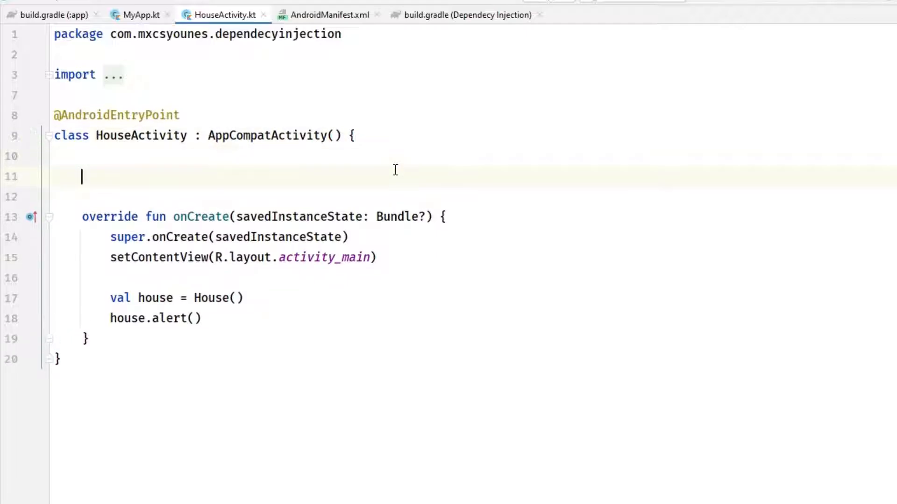
pyautogui.write('lateinit var')
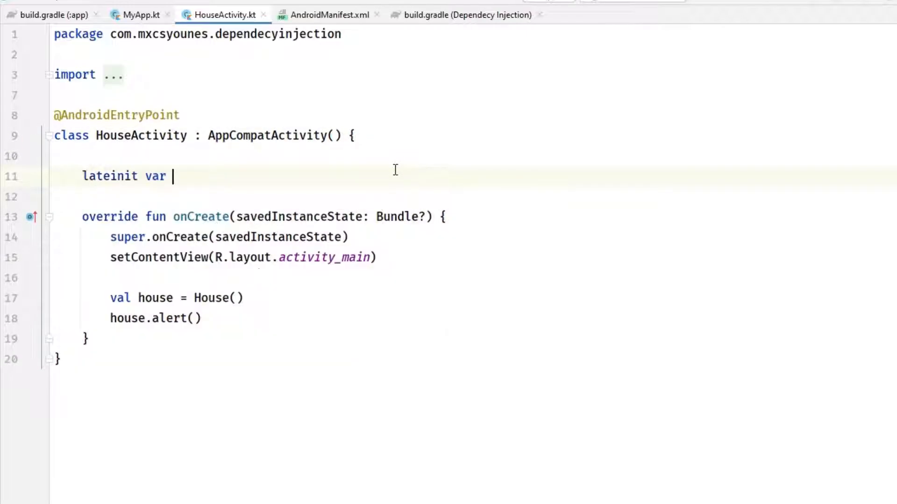
pyautogui.write('house: House')
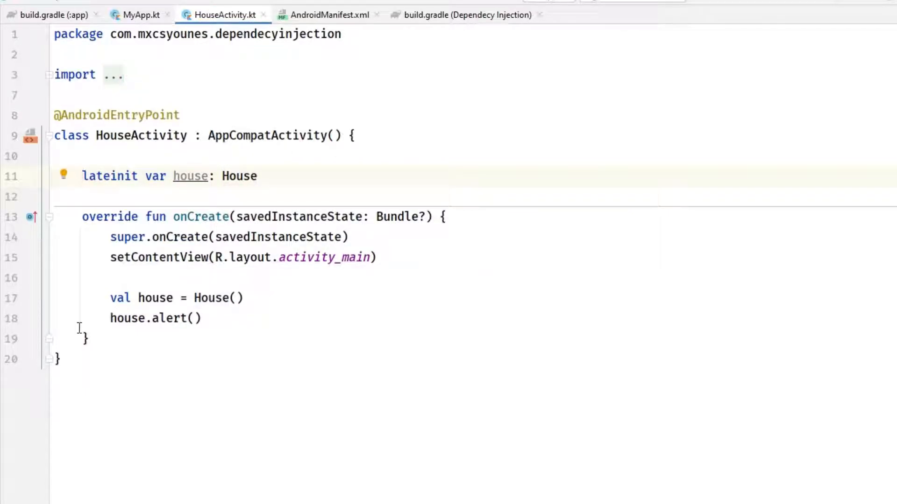
pyautogui.write('private')
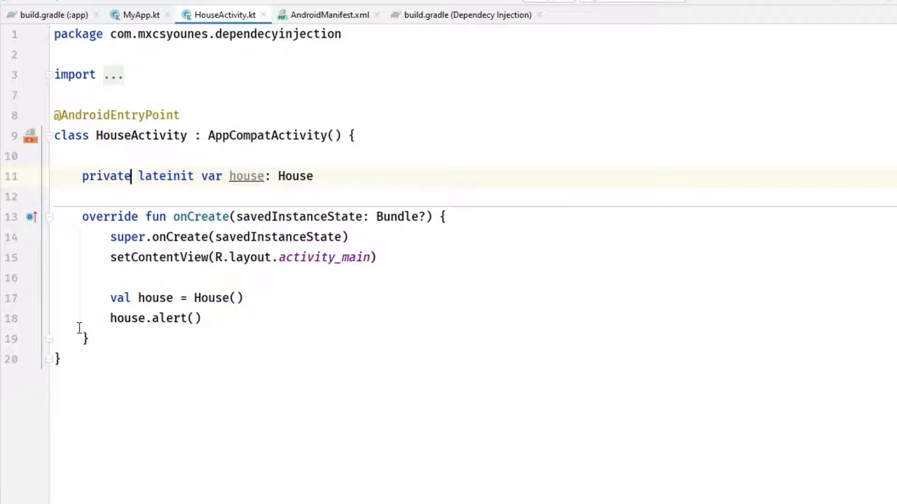
pyautogui.doubleClick(106, 176)
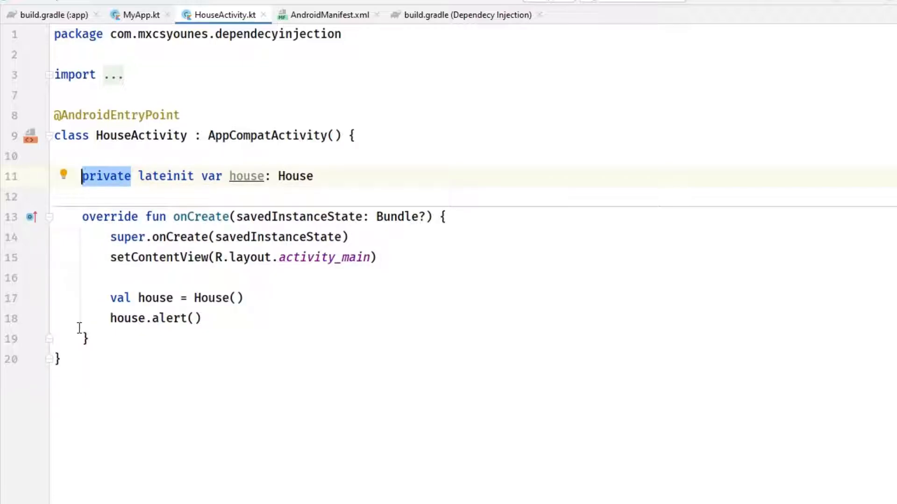
pyautogui.press('Delete')
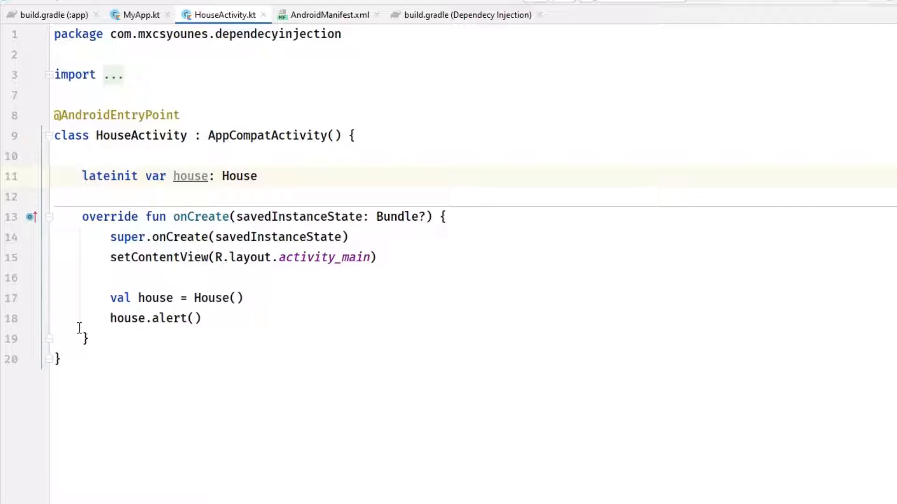
pyautogui.click(228, 156)
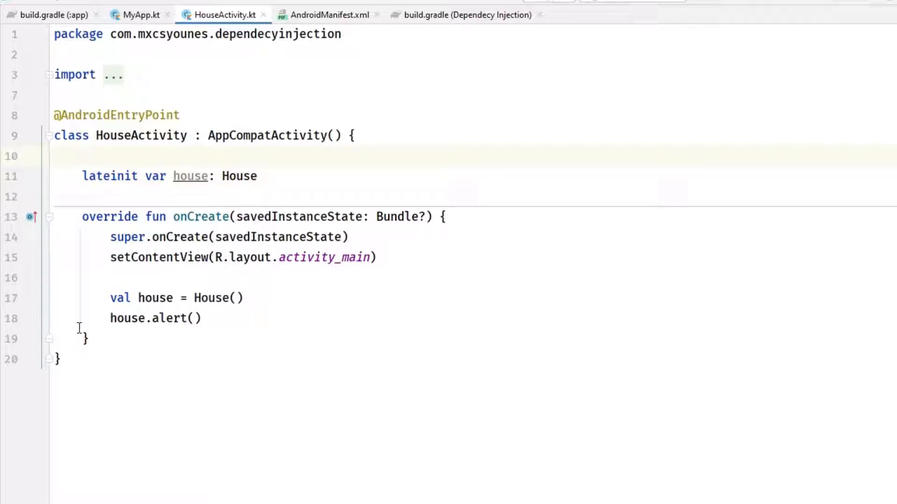
pyautogui.write('@Inject')
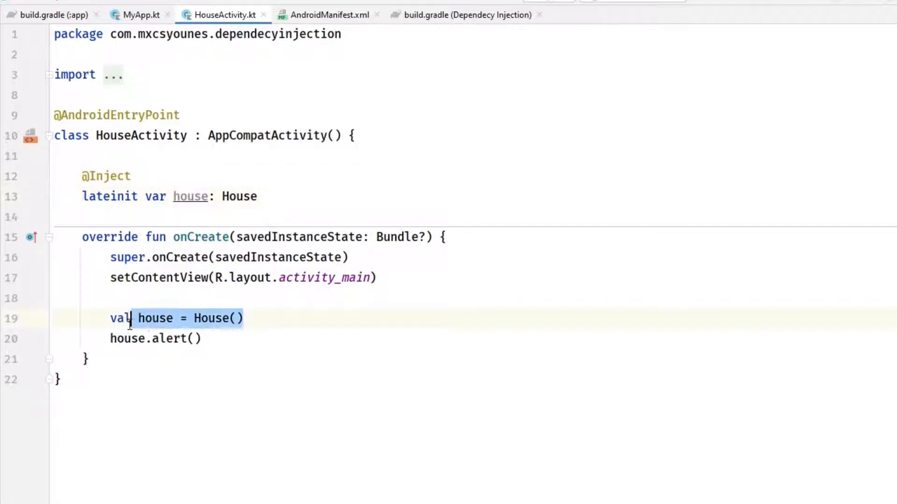
# Delete 'val house = House()' so house.alert() uses the injected field
pyautogui.press('Delete')
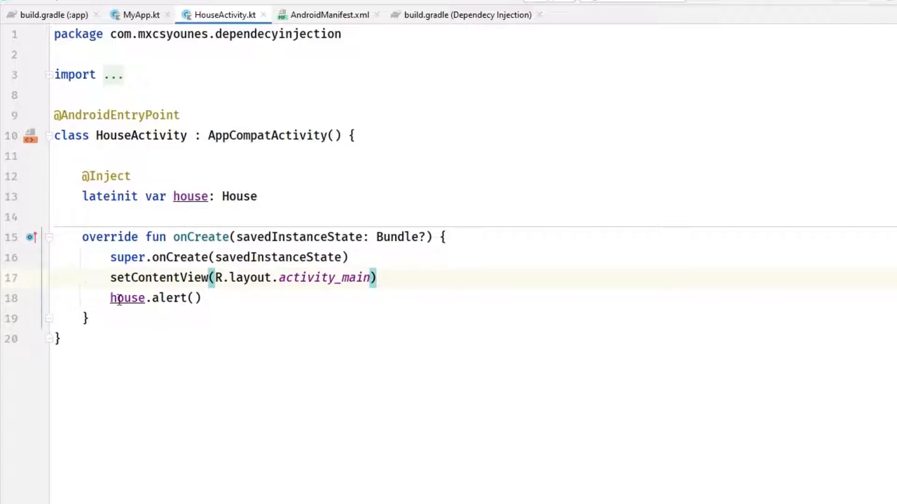
pyautogui.doubleClick(127, 298)
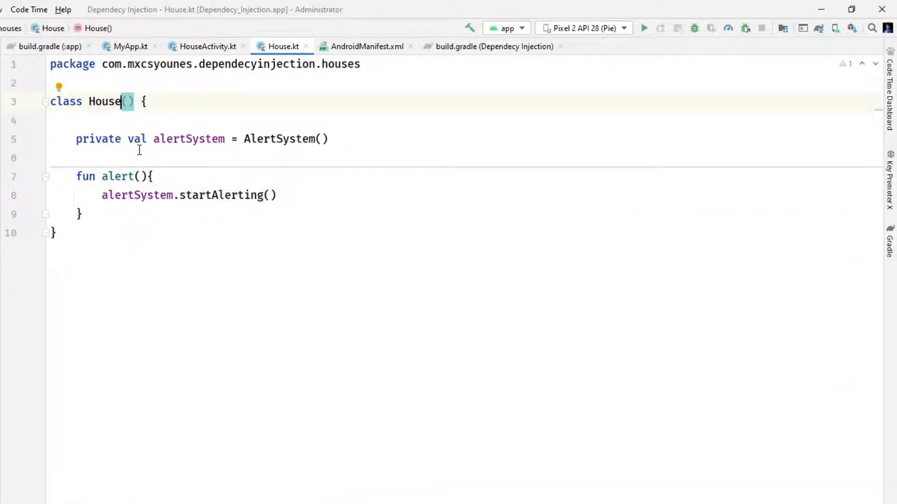
pyautogui.moveTo(145, 234)
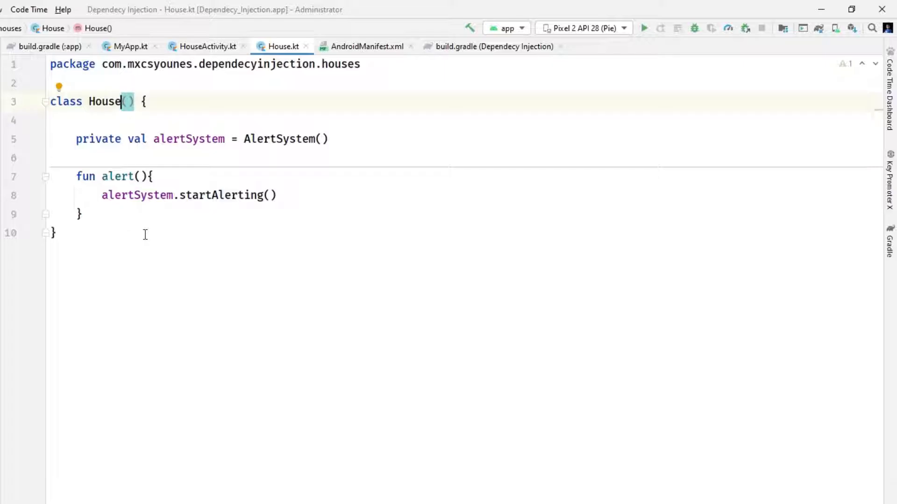
pyautogui.write('a')
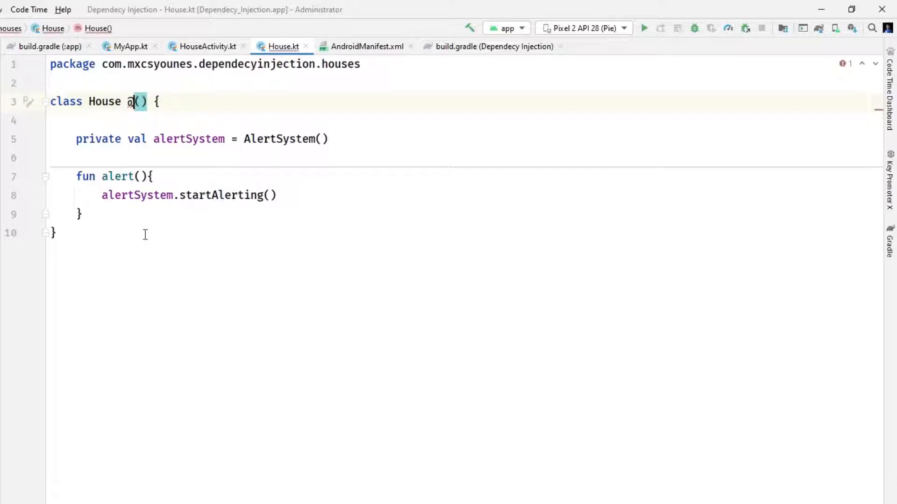
pyautogui.write('@Inject')
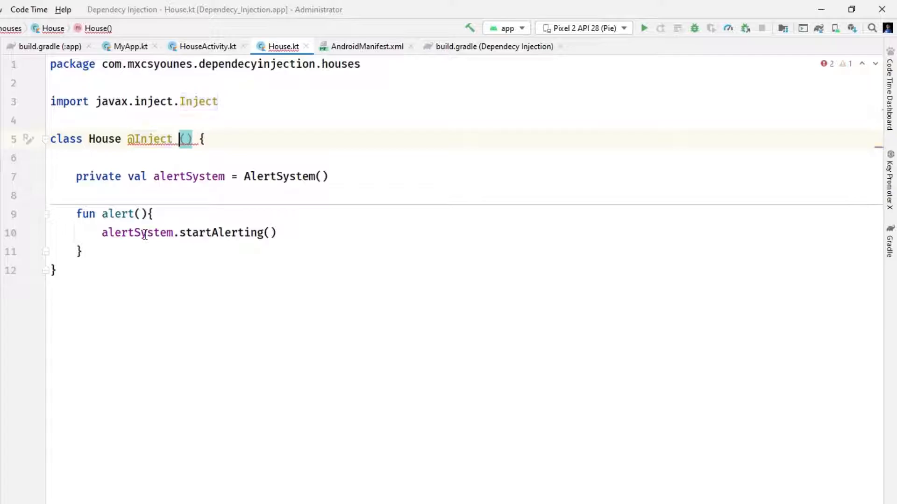
pyautogui.write('constructor')
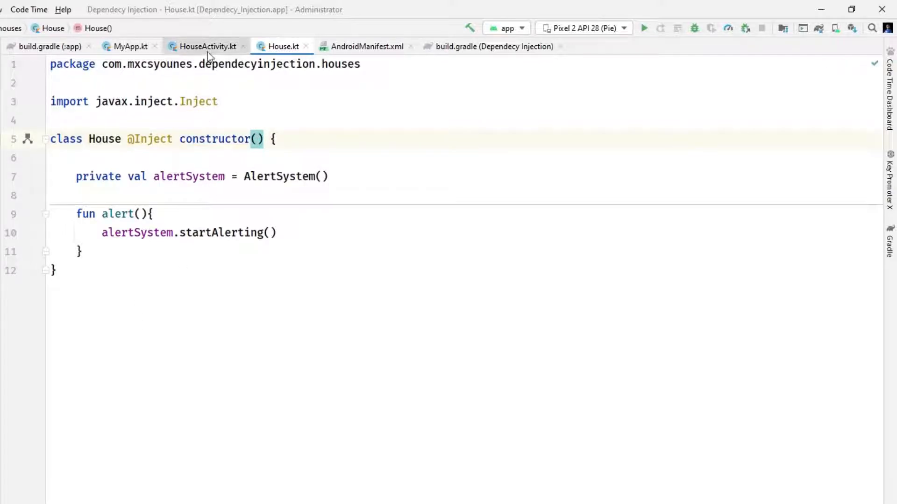
pyautogui.click(208, 46)
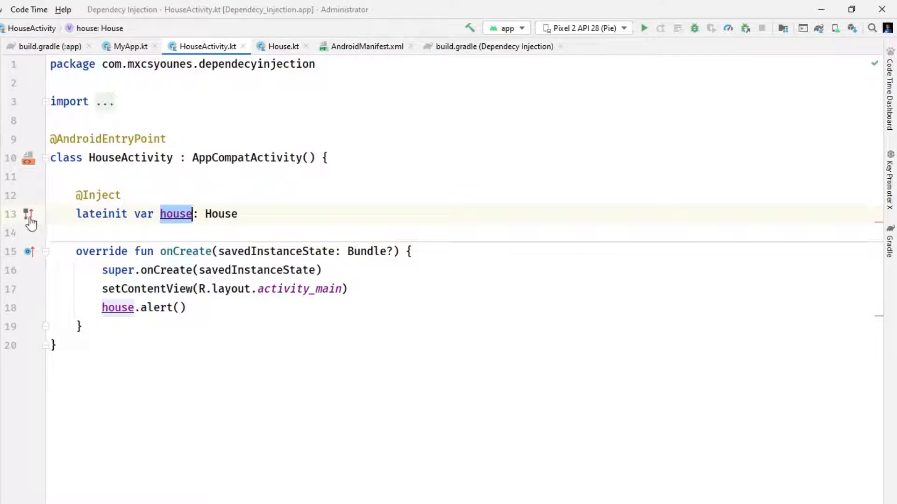
pyautogui.moveTo(28, 217)
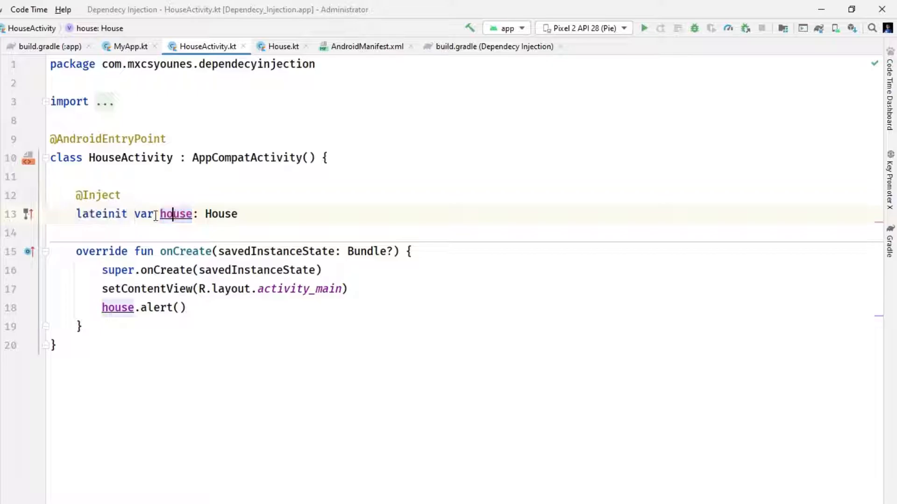
pyautogui.click(281, 47)
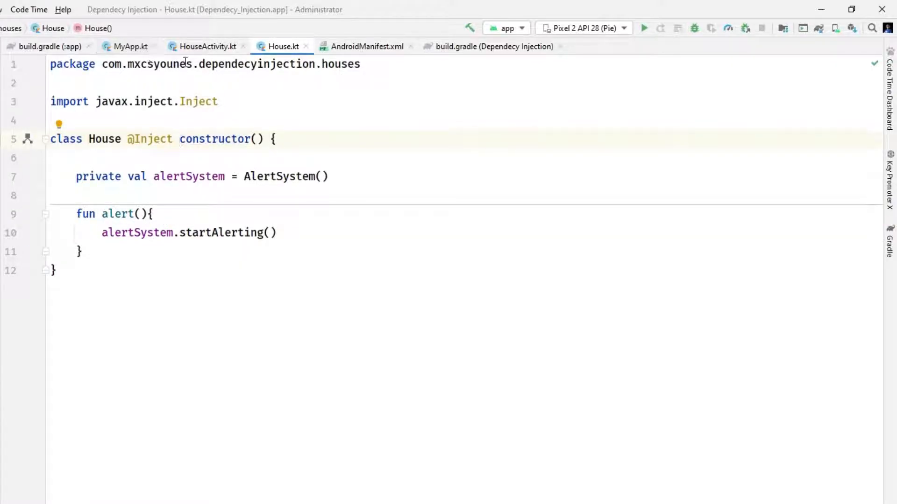
pyautogui.click(177, 139)
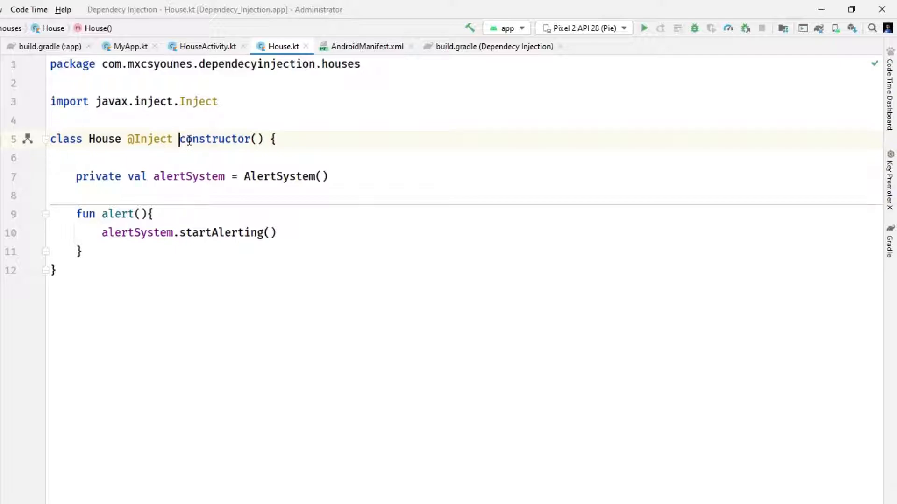
pyautogui.doubleClick(214, 139)
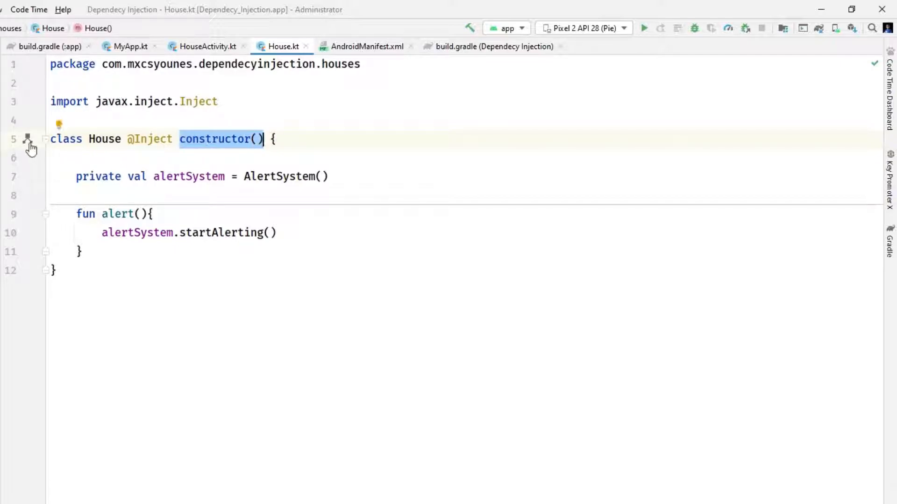
pyautogui.click(105, 139)
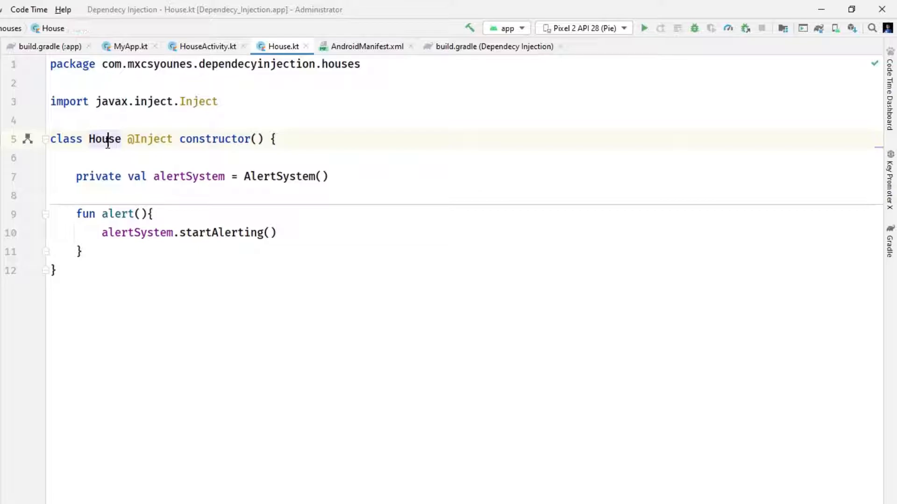
pyautogui.click(207, 47)
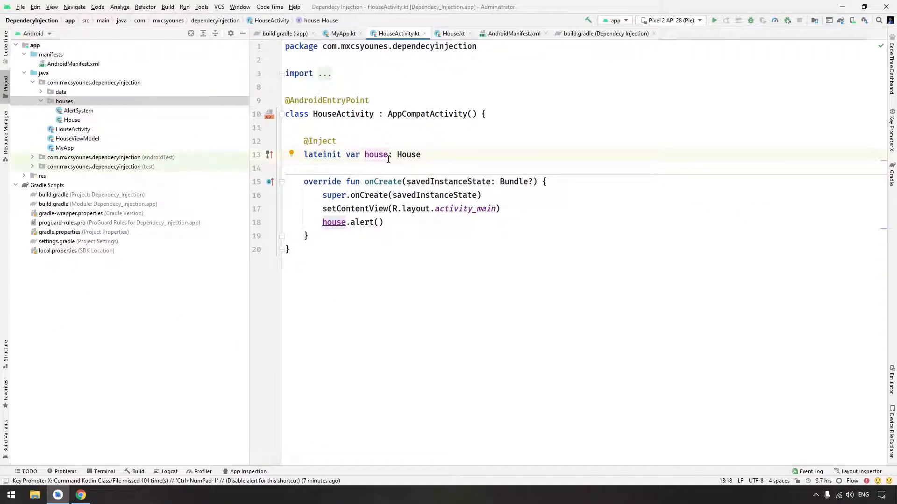
# Run the app and filter Logcat by 'Sys' to find the 'I am alerting...' line
pyautogui.click(714, 21)
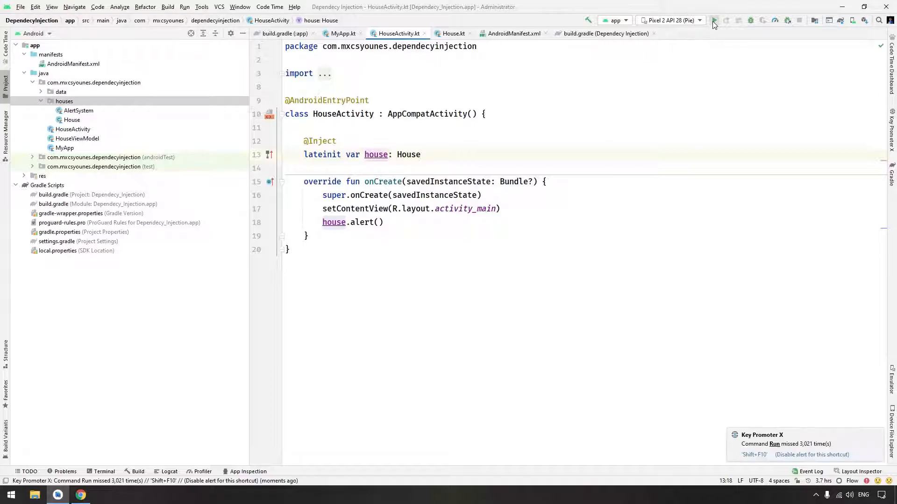
pyautogui.click(713, 21)
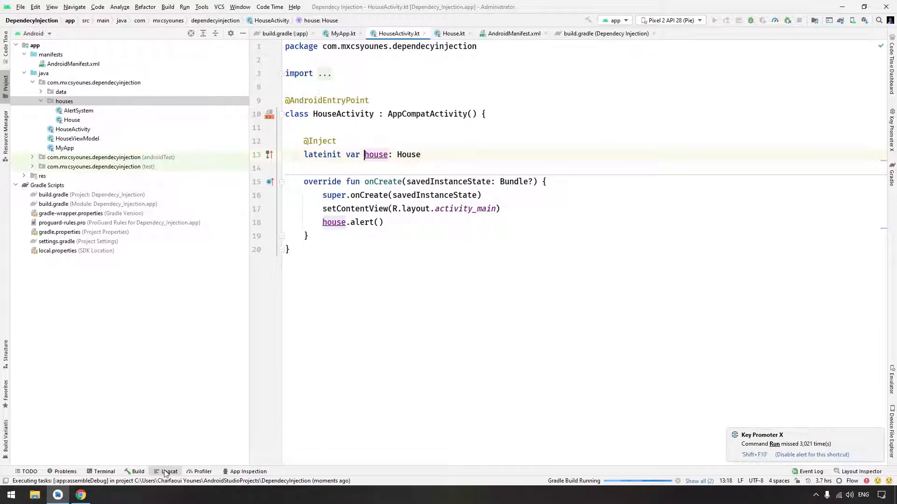
pyautogui.click(169, 471)
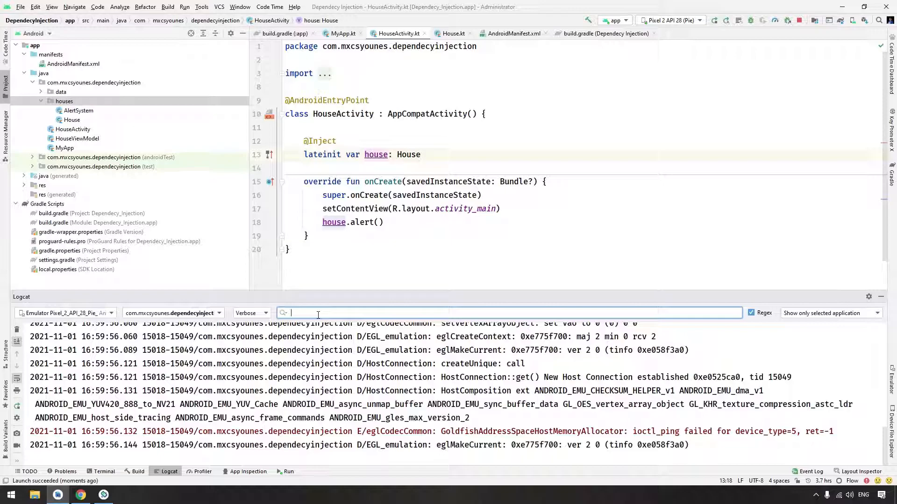
pyautogui.write('Sys')
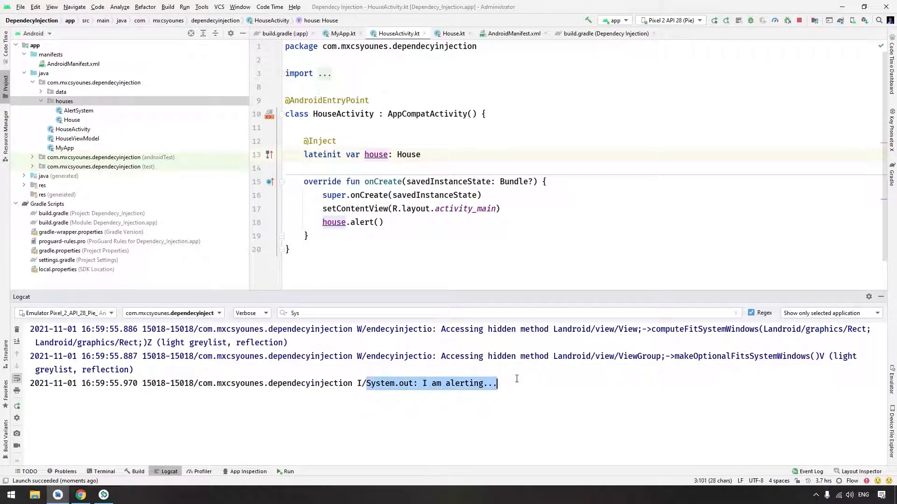
pyautogui.click(371, 222)
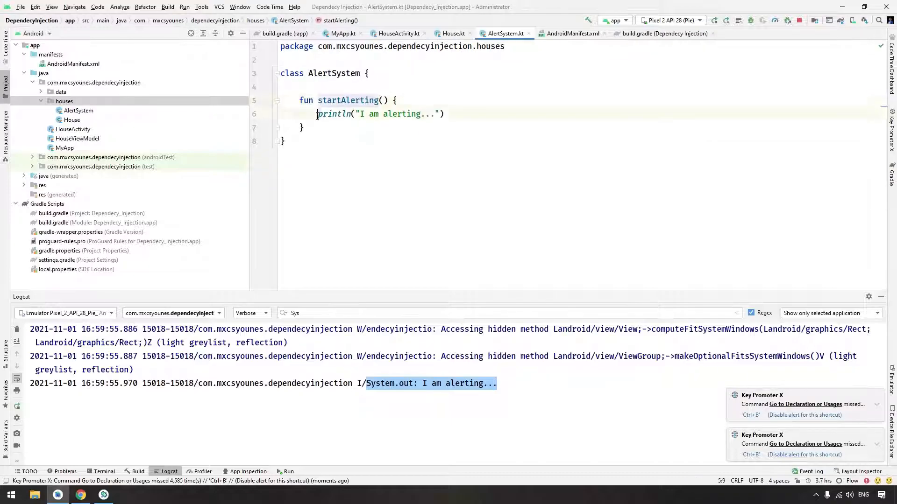
# Follow the alert call from House.kt back to HouseActivity's injected house field
pyautogui.click(453, 33)
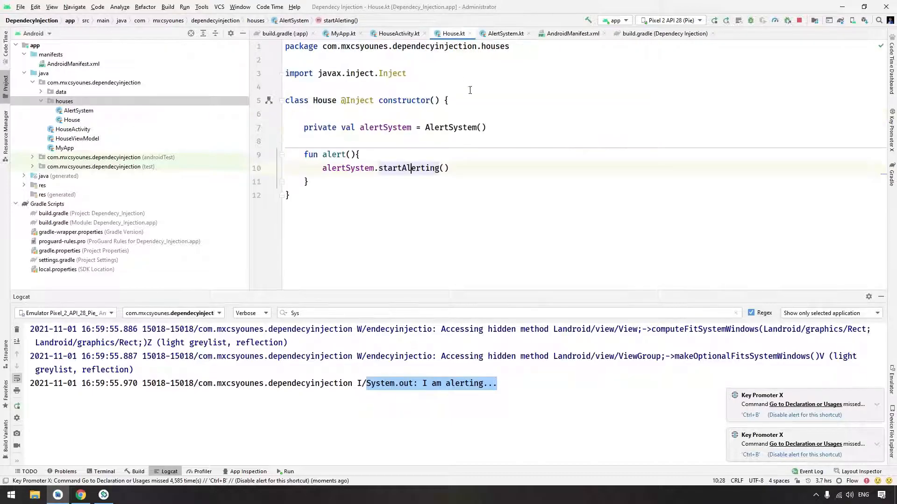
pyautogui.click(398, 33)
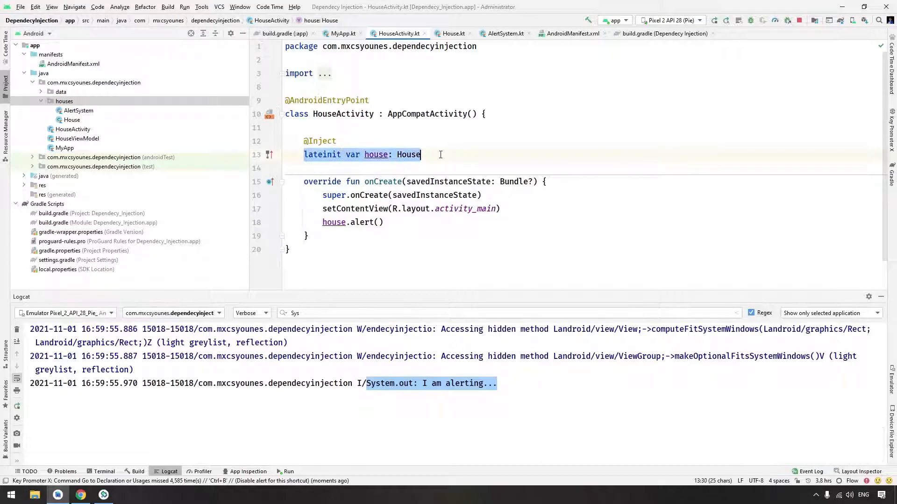
pyautogui.moveTo(407, 155)
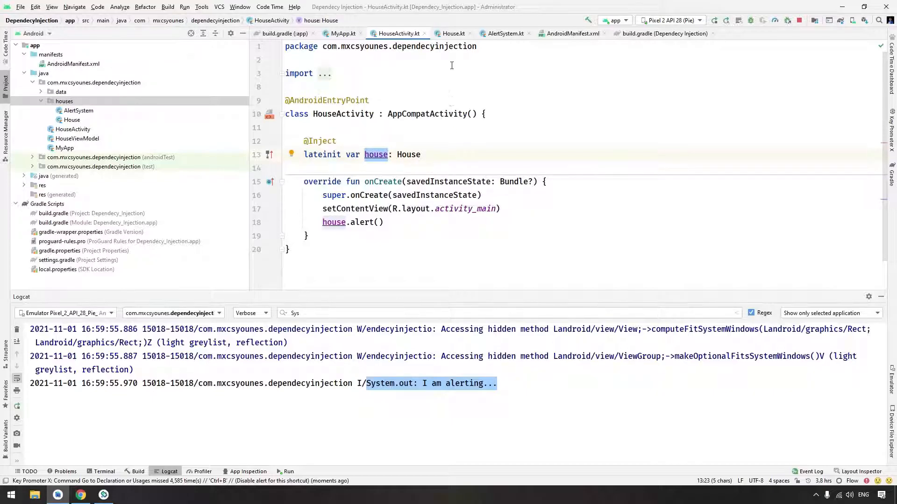
pyautogui.click(453, 33)
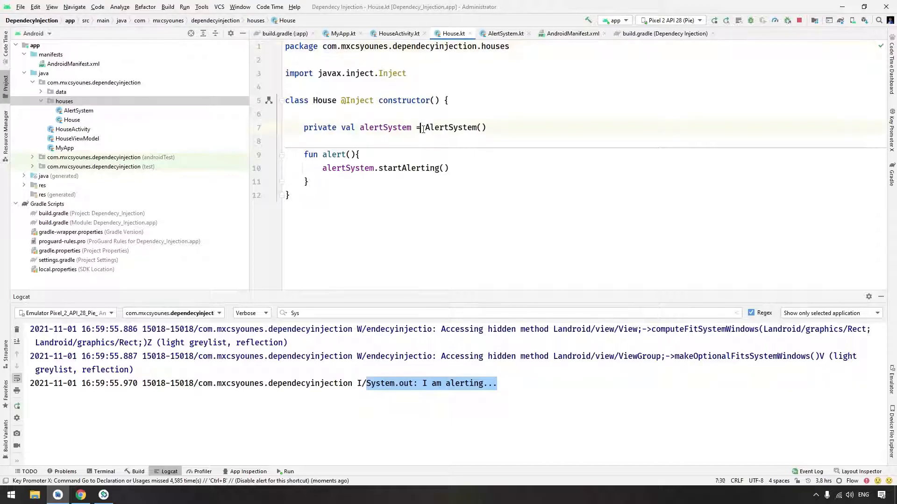
pyautogui.doubleClick(452, 127)
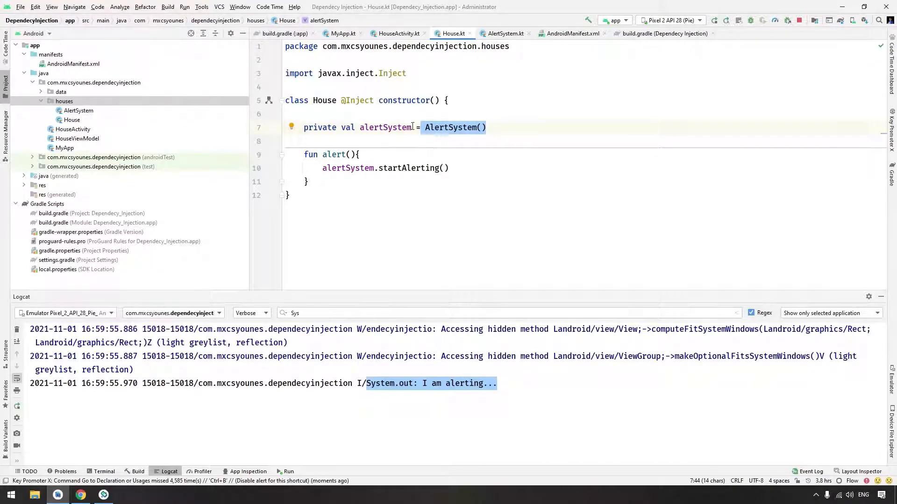
pyautogui.write('@')
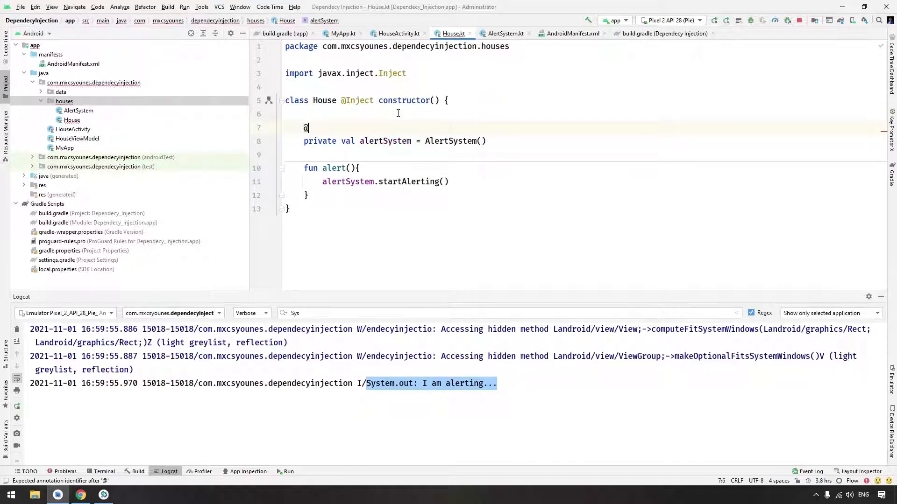
pyautogui.write('Inject')
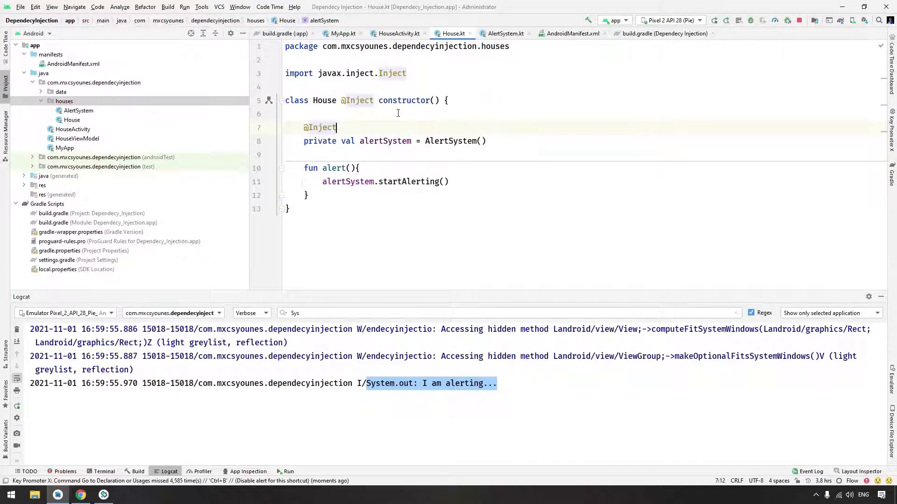